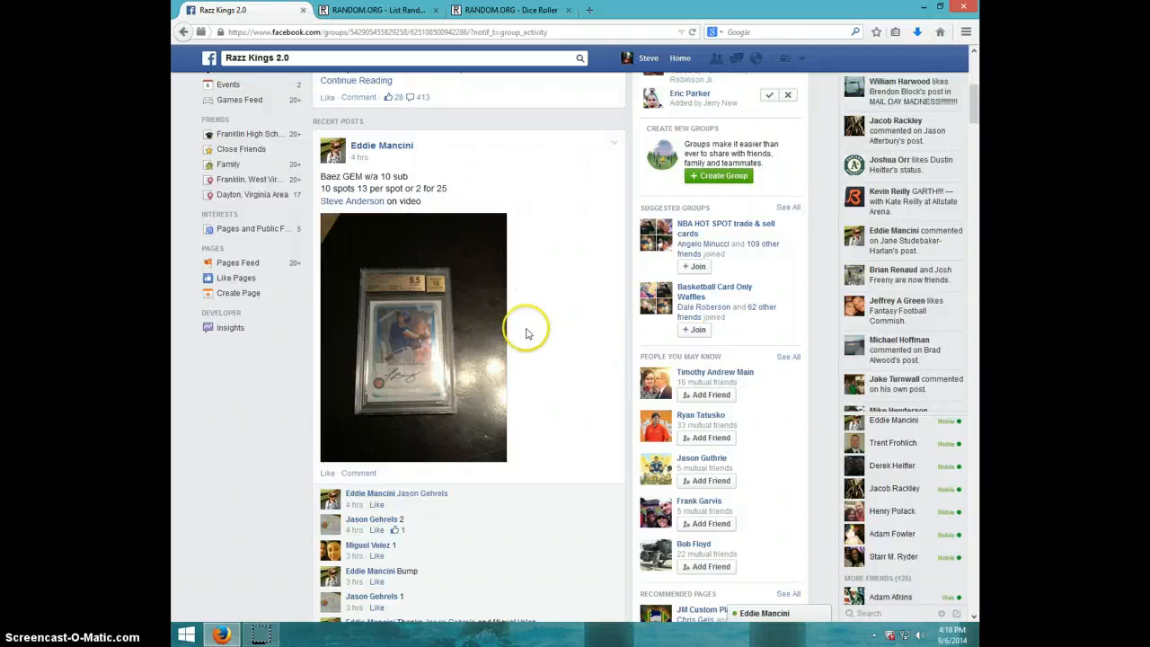
mouse_move(447, 289)
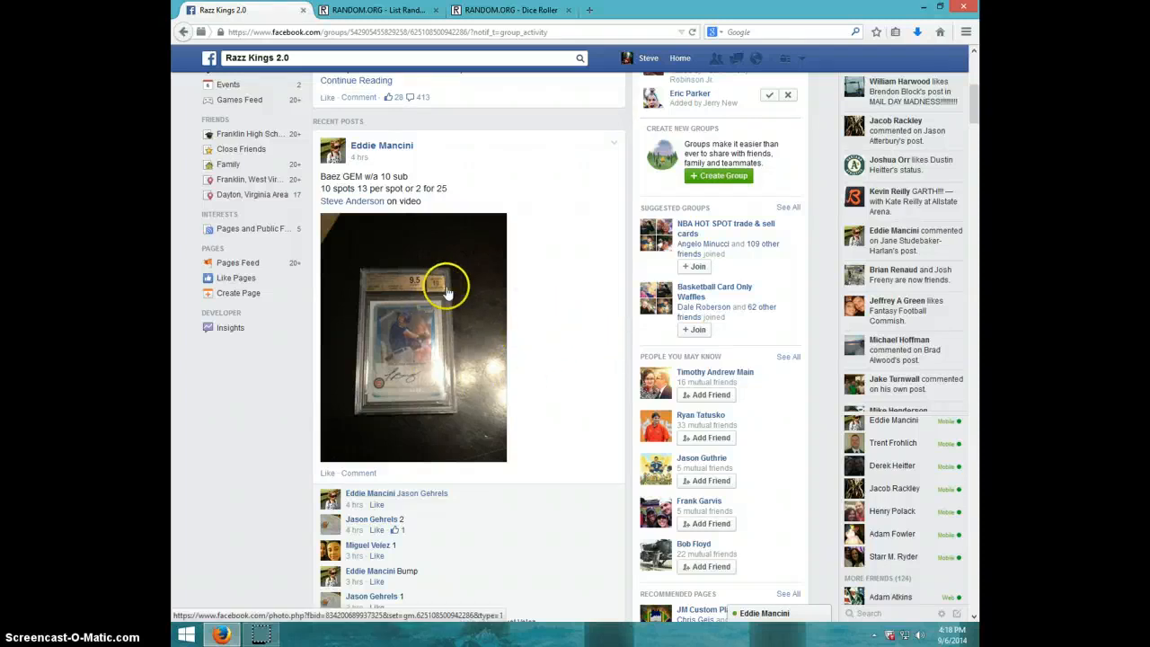
- Post a 'LIVE' comment below the razz post's list of participants
scroll("down", 3)
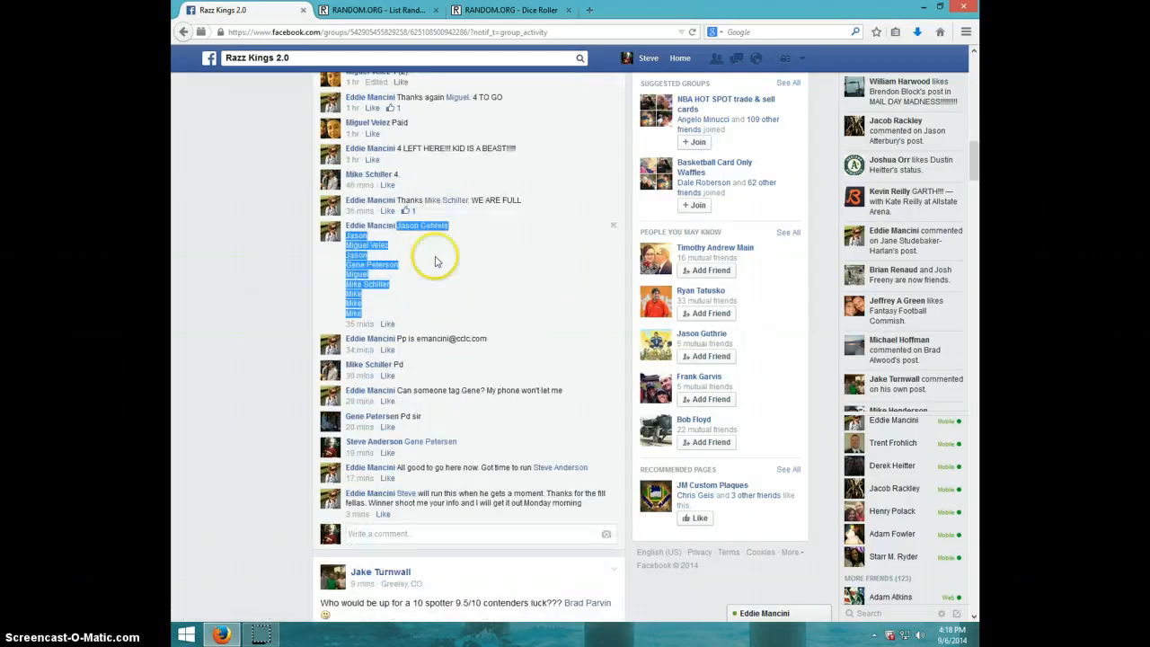
left_click(430, 534)
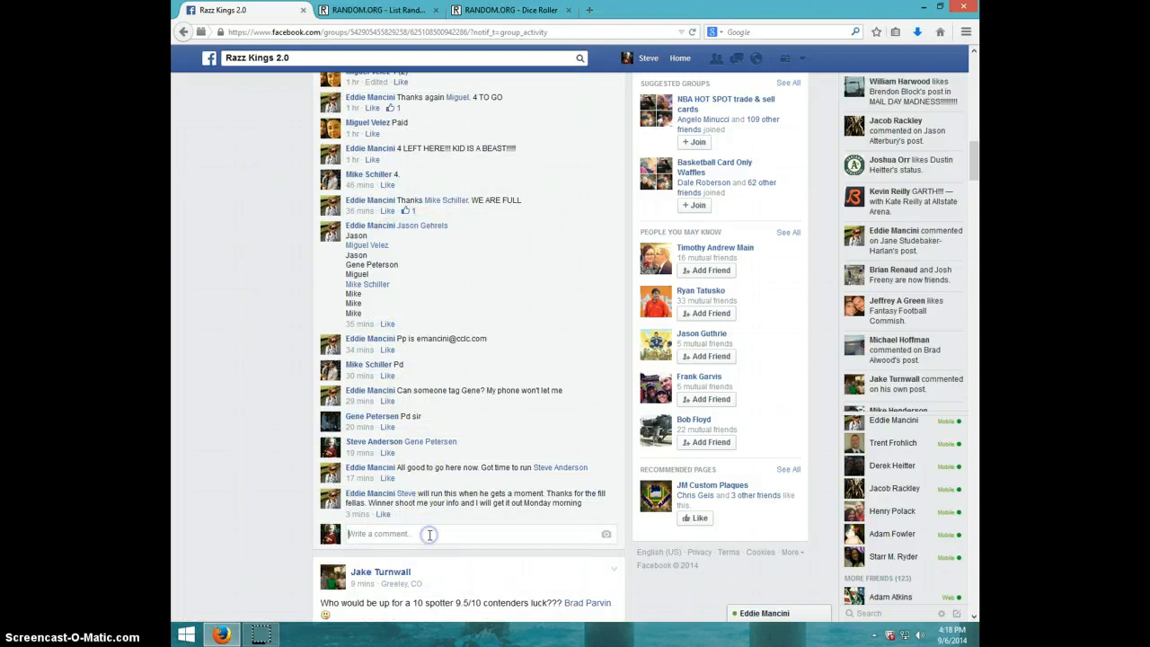
type("LIVE")
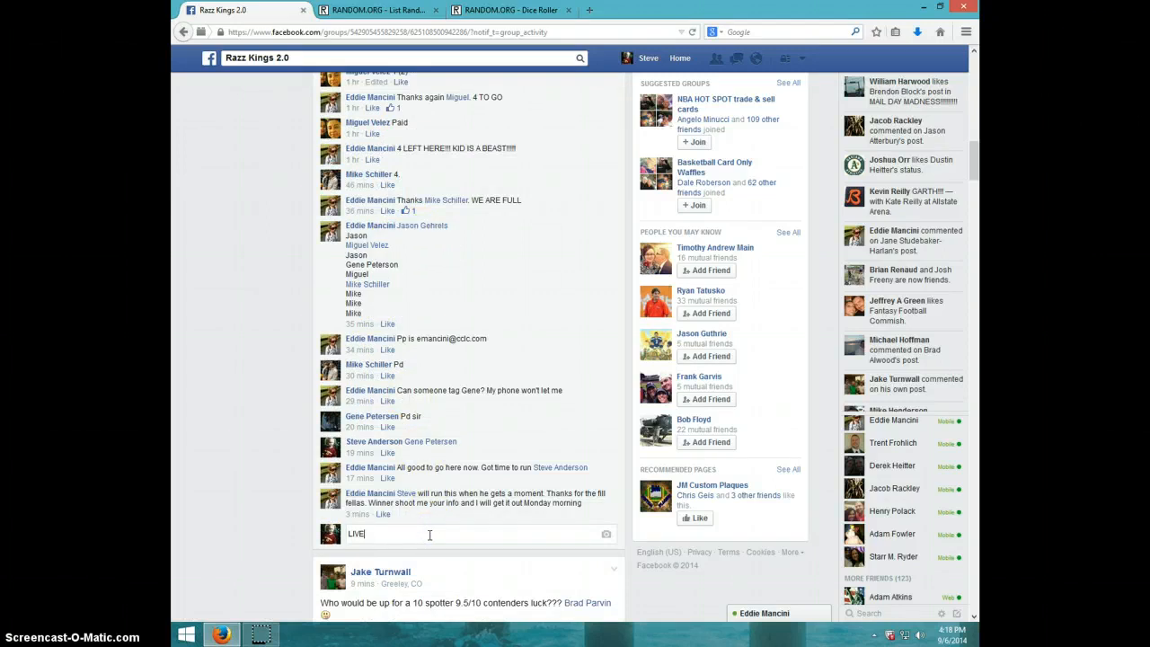
key("enter")
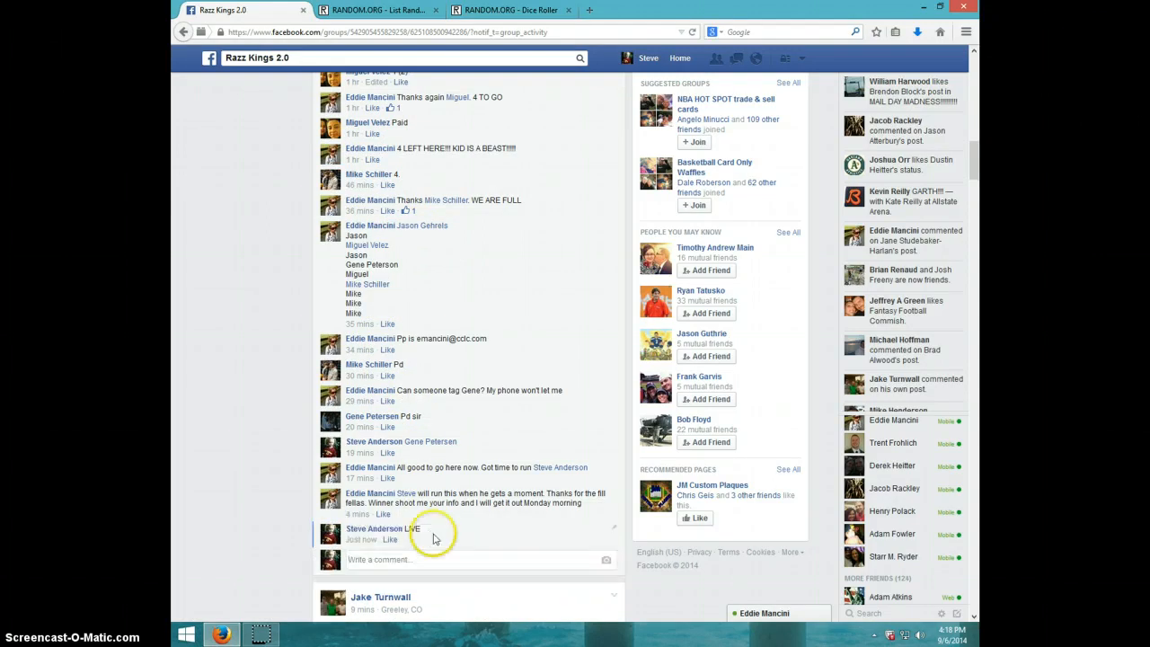
left_click(886, 637)
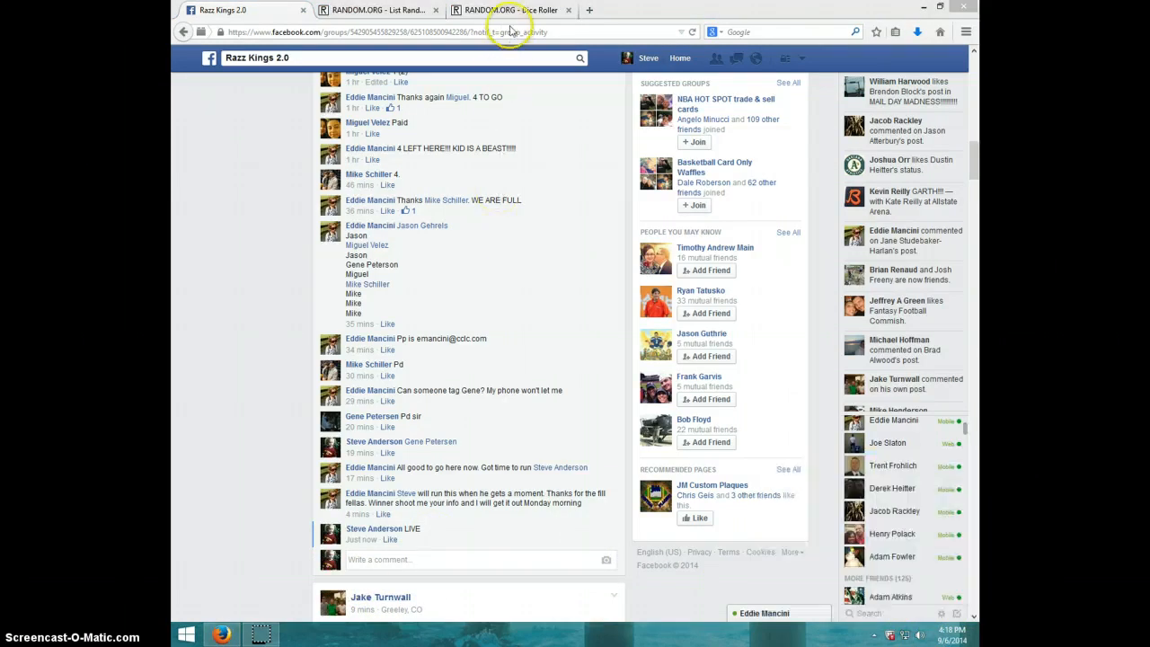
- Roll two dice on RANDOM.ORG, then return to the List Randomizer with the ten names
left_click(512, 10)
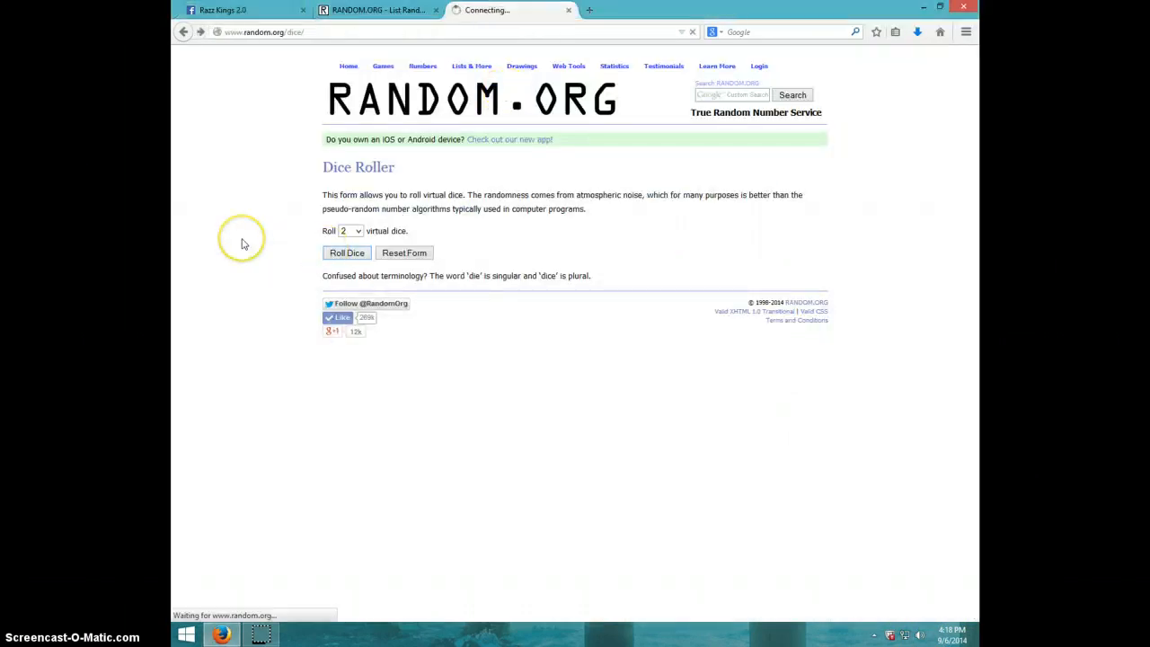
left_click(346, 253)
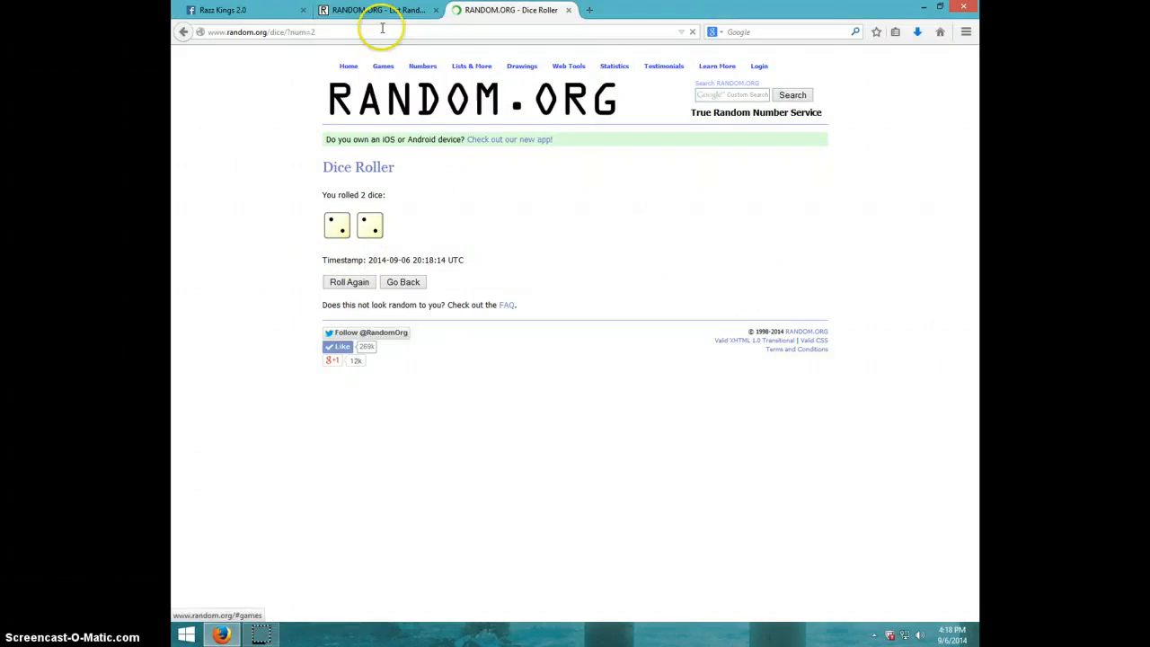
left_click(378, 9)
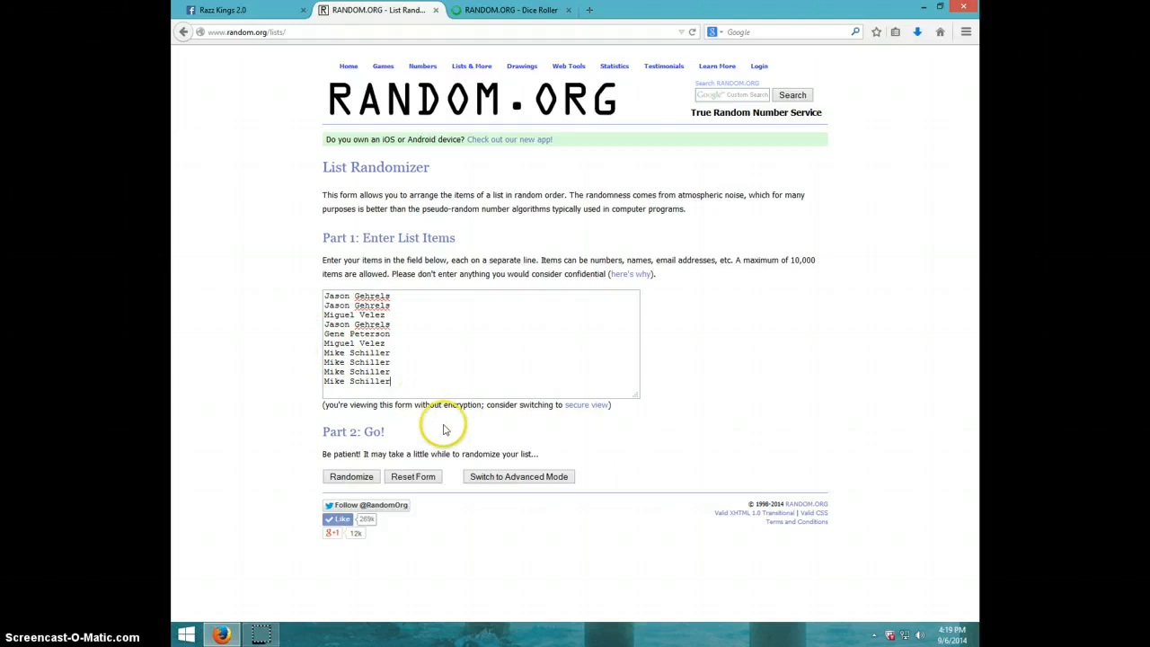
- Randomize the ten-name list on RANDOM.ORG four times
left_click(404, 10)
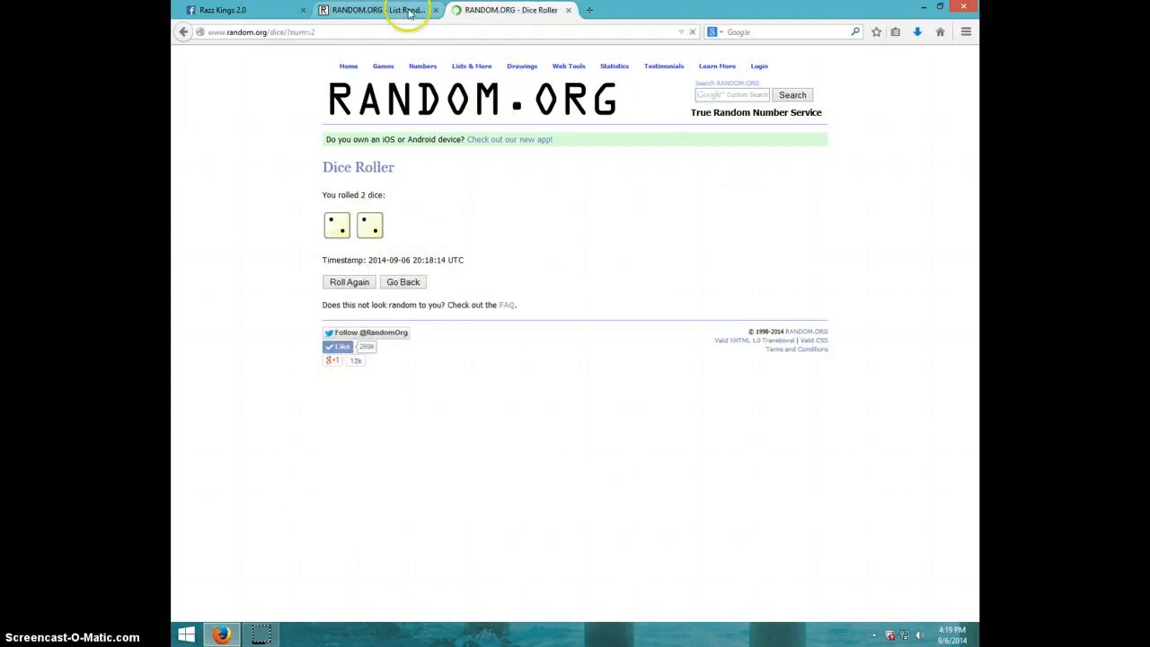
left_click(378, 10)
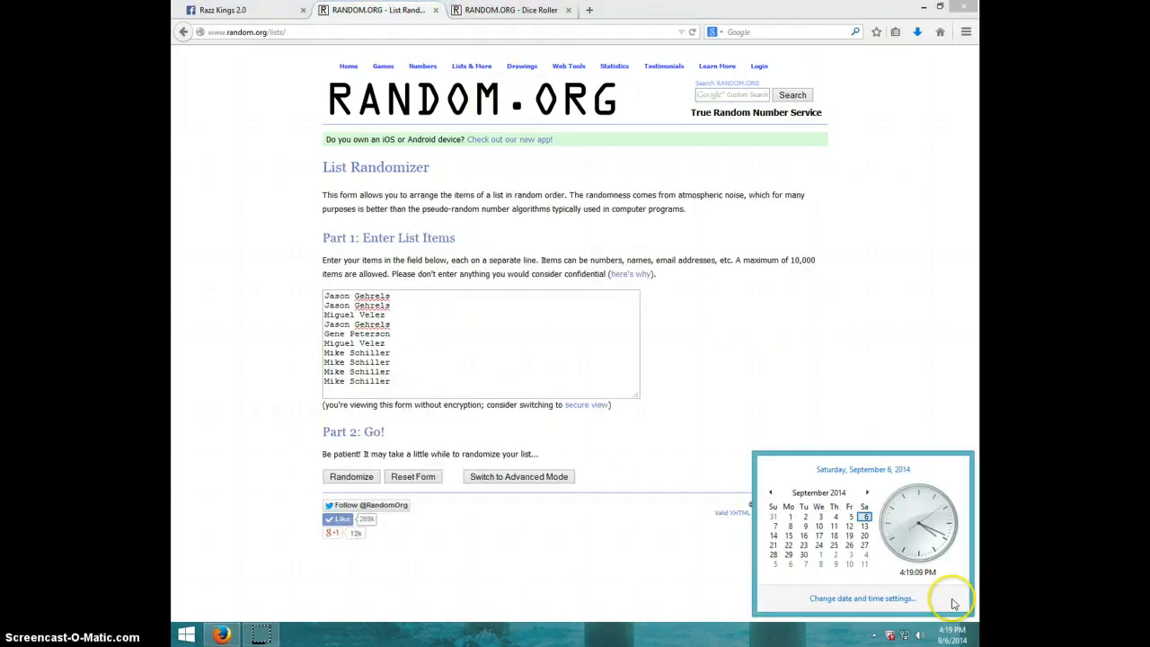
left_click(350, 476)
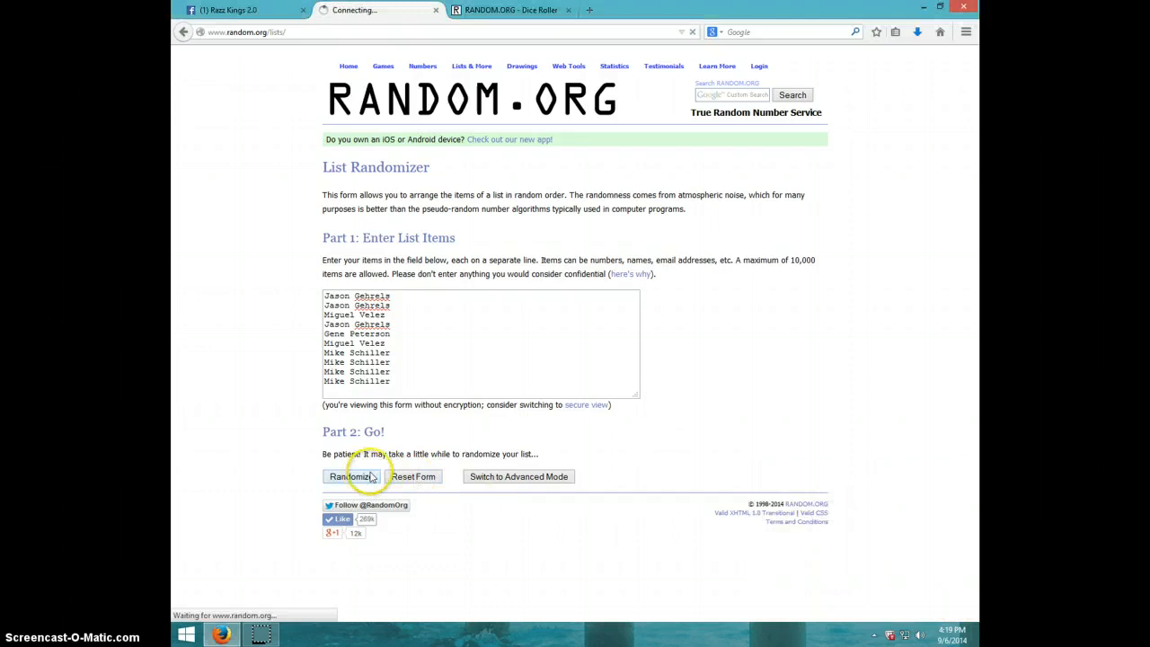
left_click(352, 476)
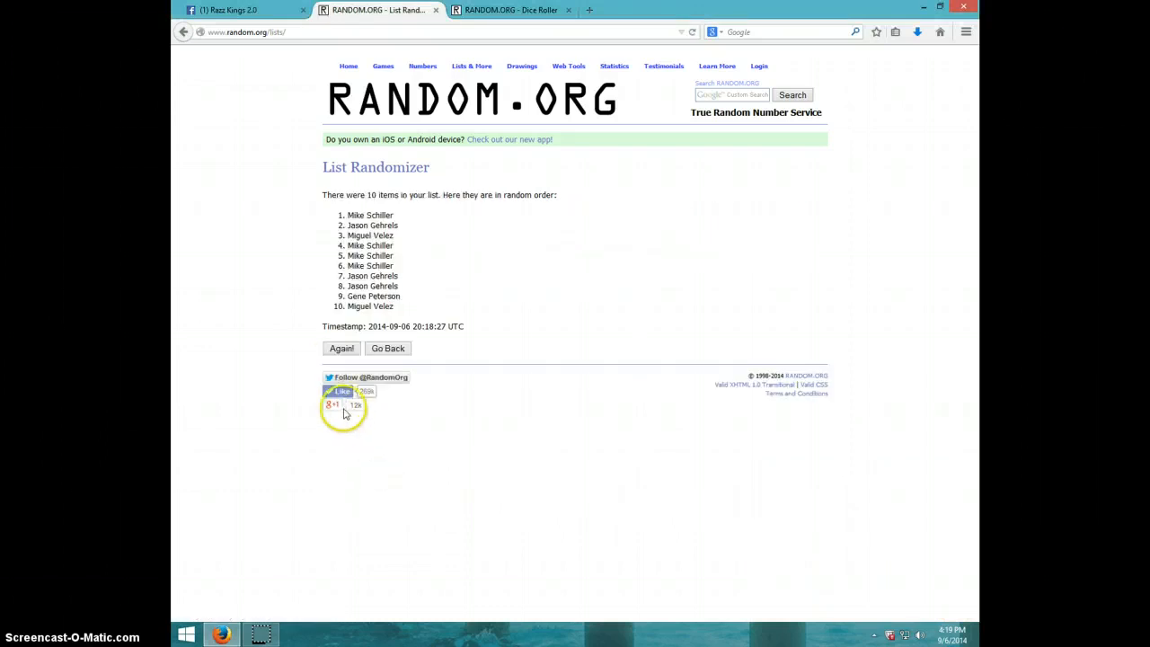
left_click(342, 348)
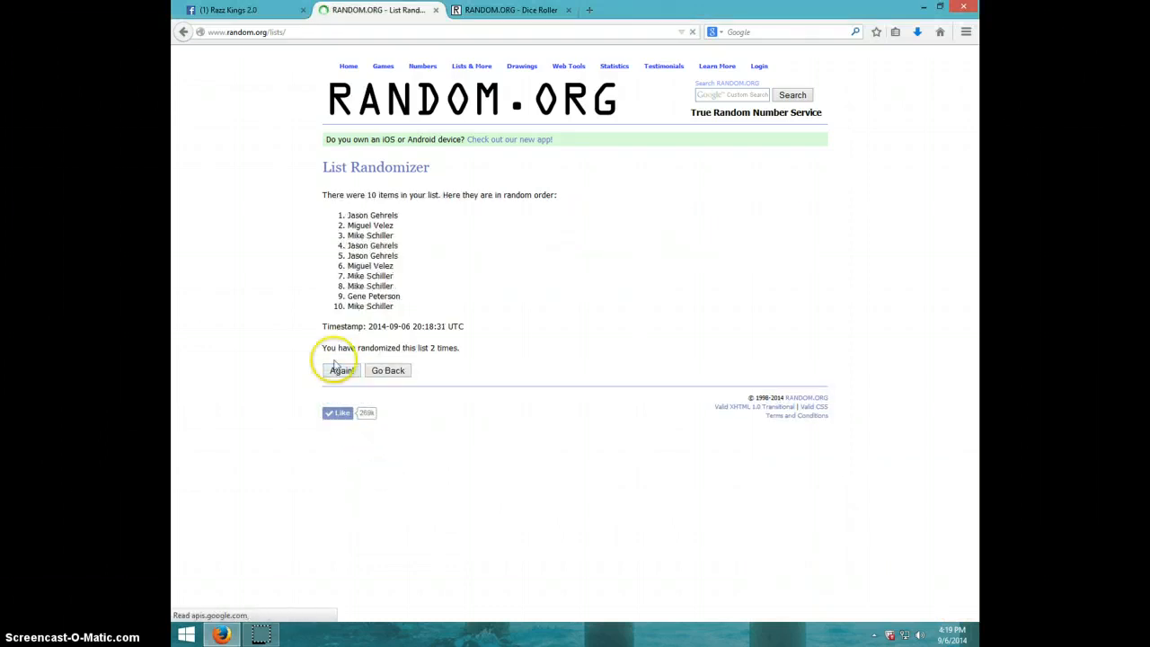
left_click(341, 371)
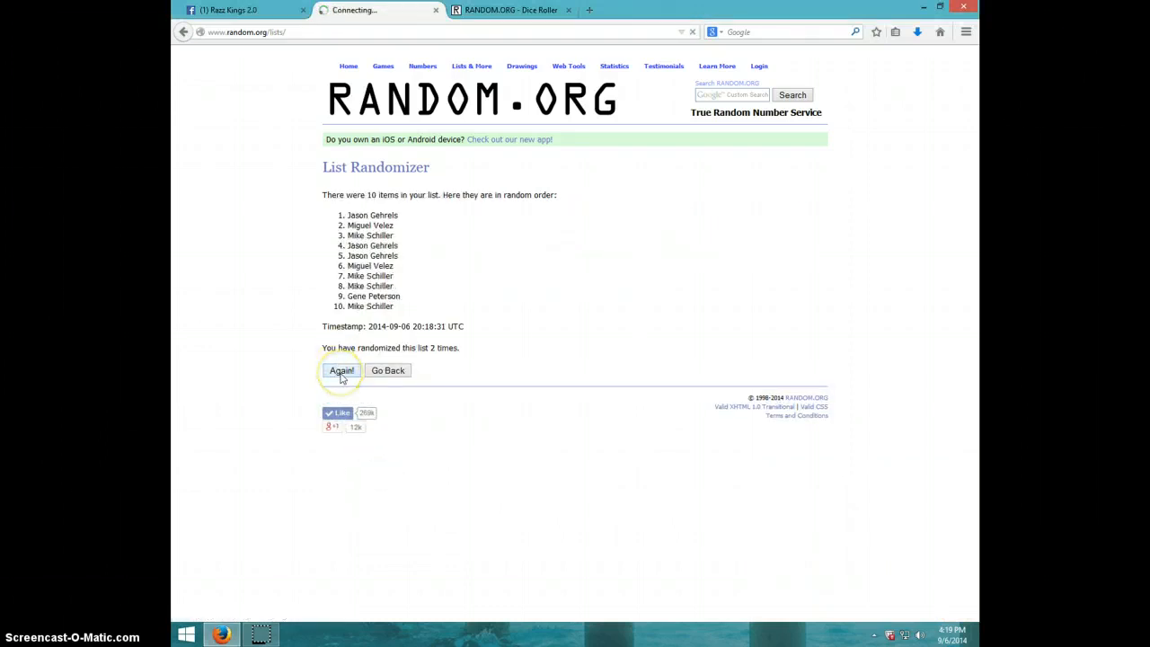
left_click(341, 370)
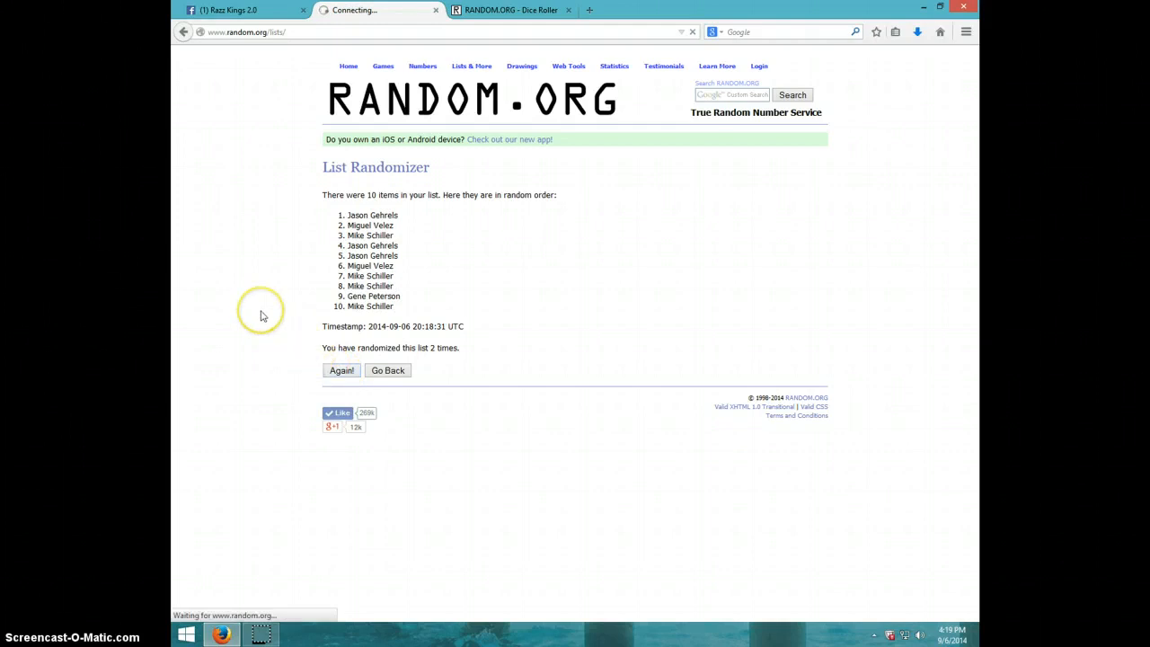
left_click(342, 371)
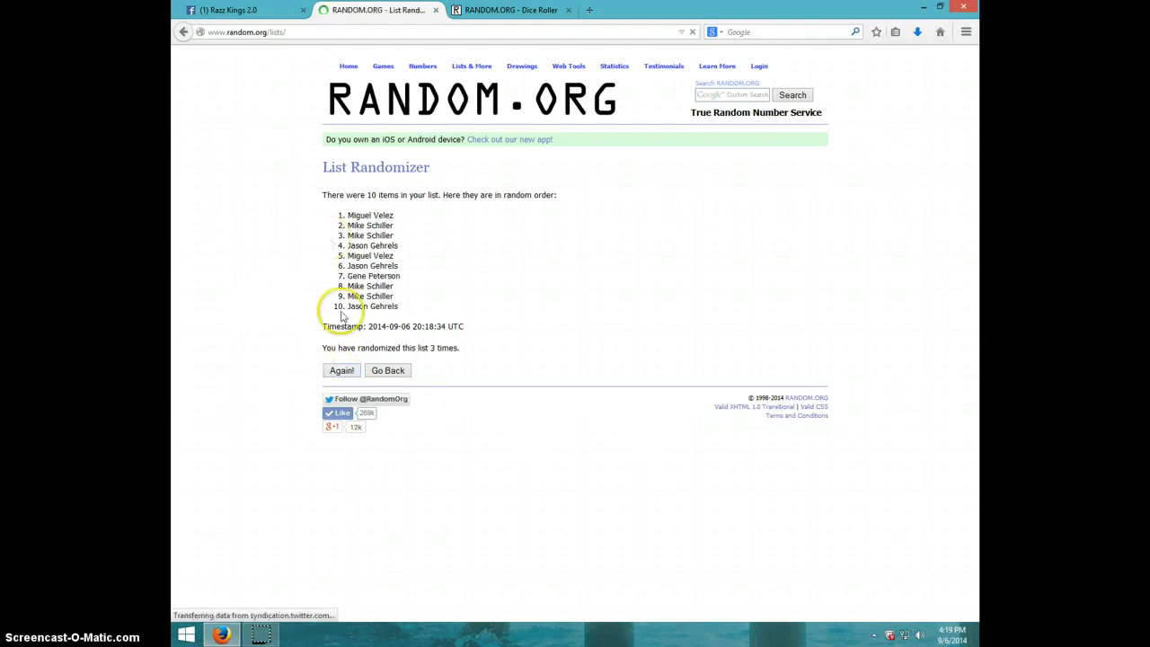
left_click(510, 9)
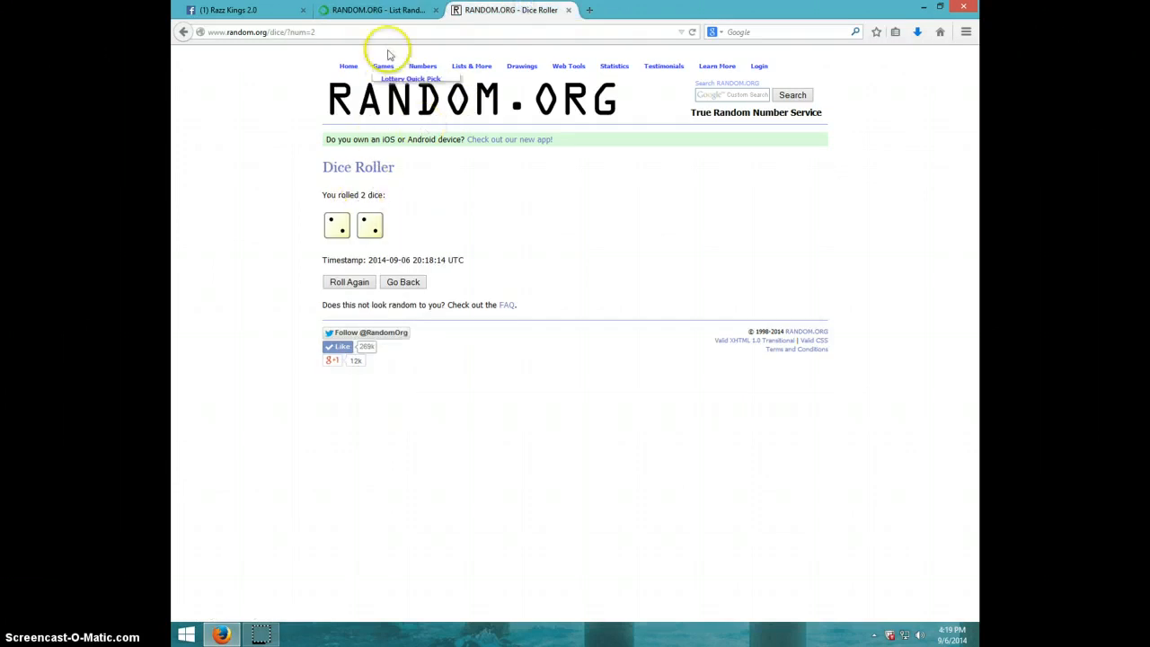
left_click(378, 10)
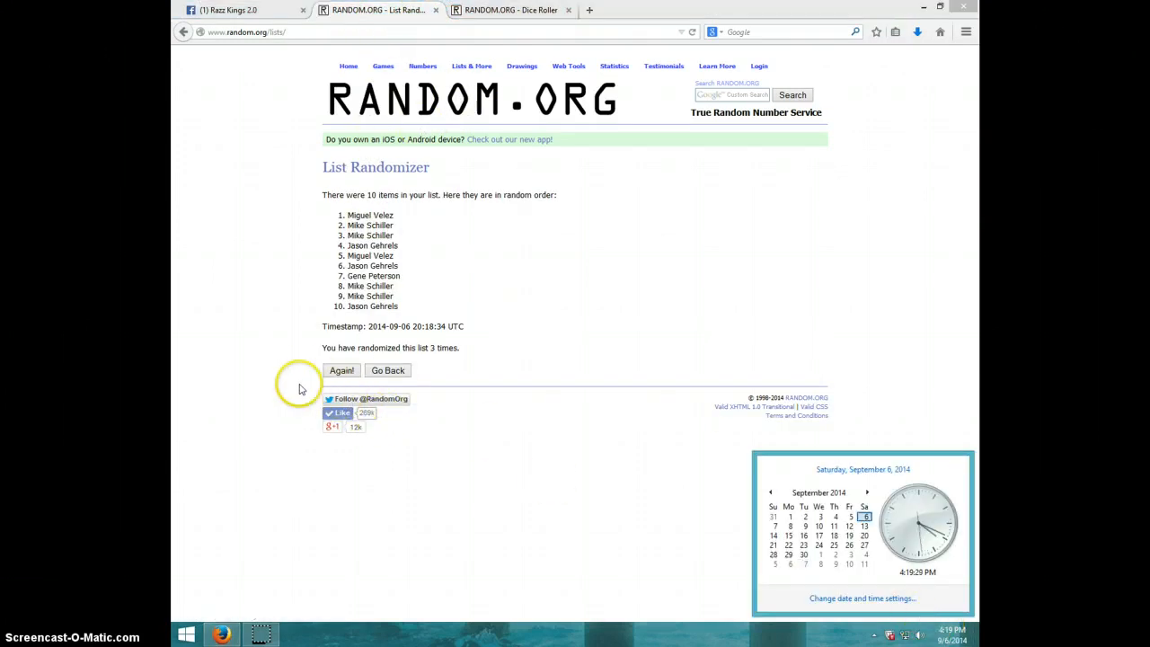
left_click(341, 371)
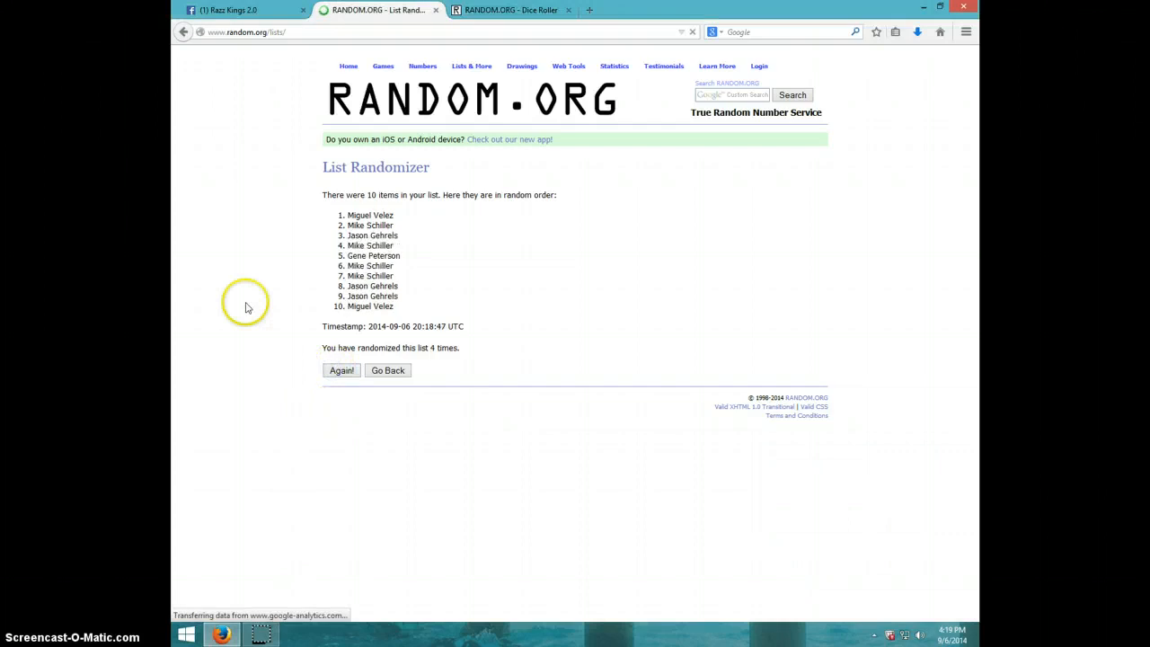
double_click(369, 214)
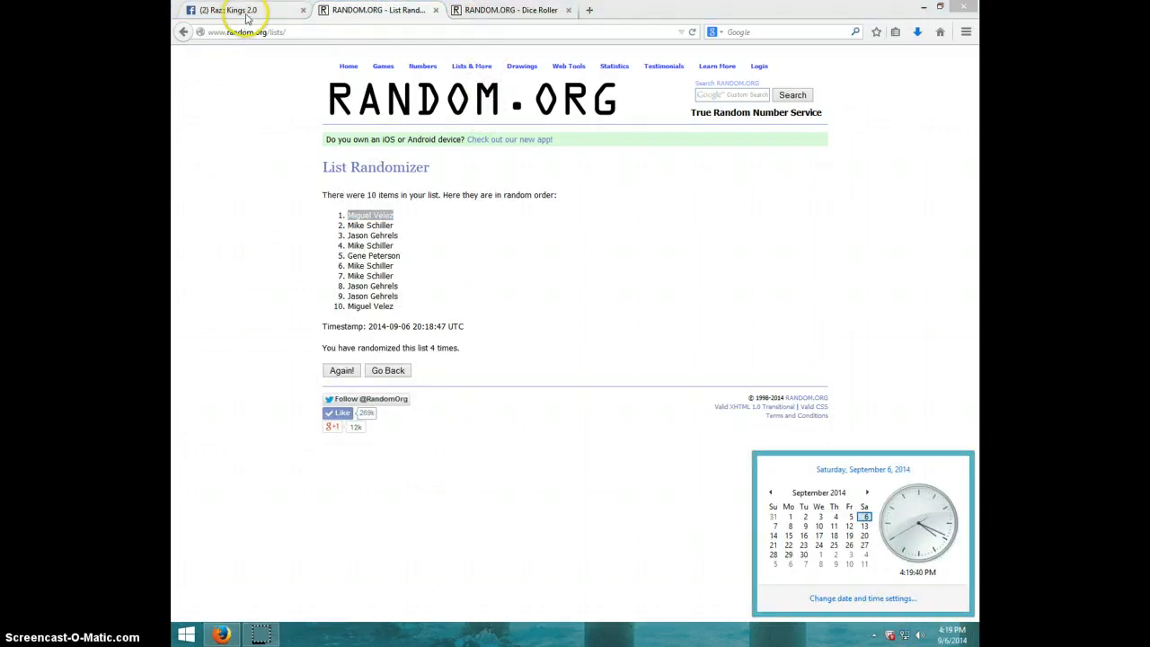
left_click(243, 10)
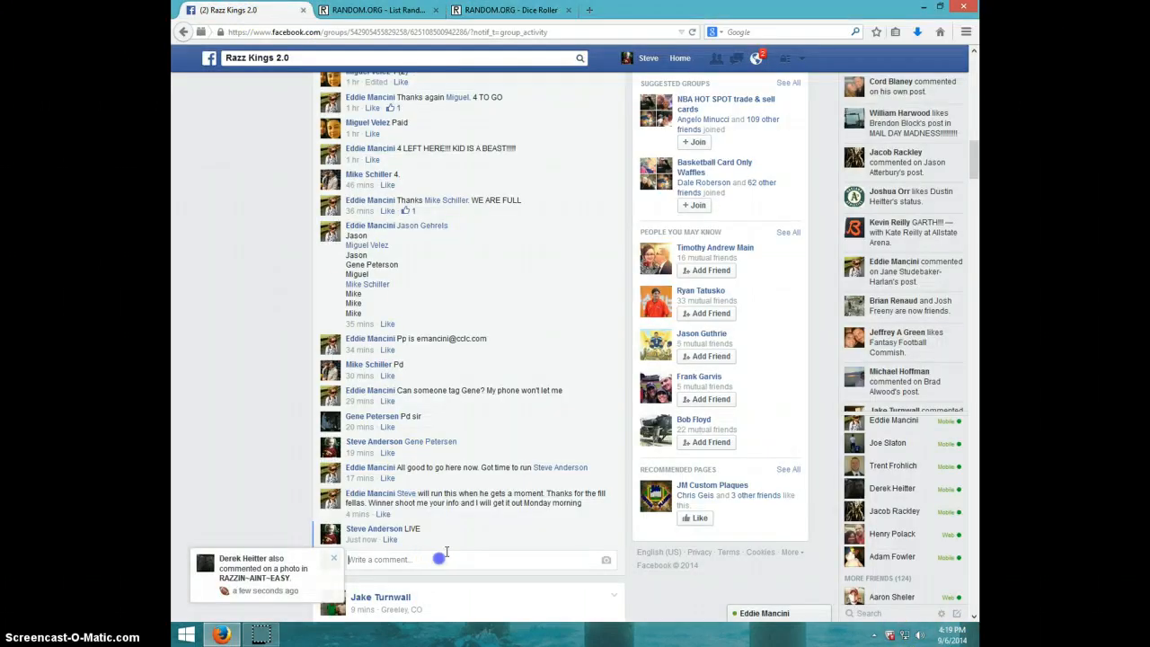
type("DONE")
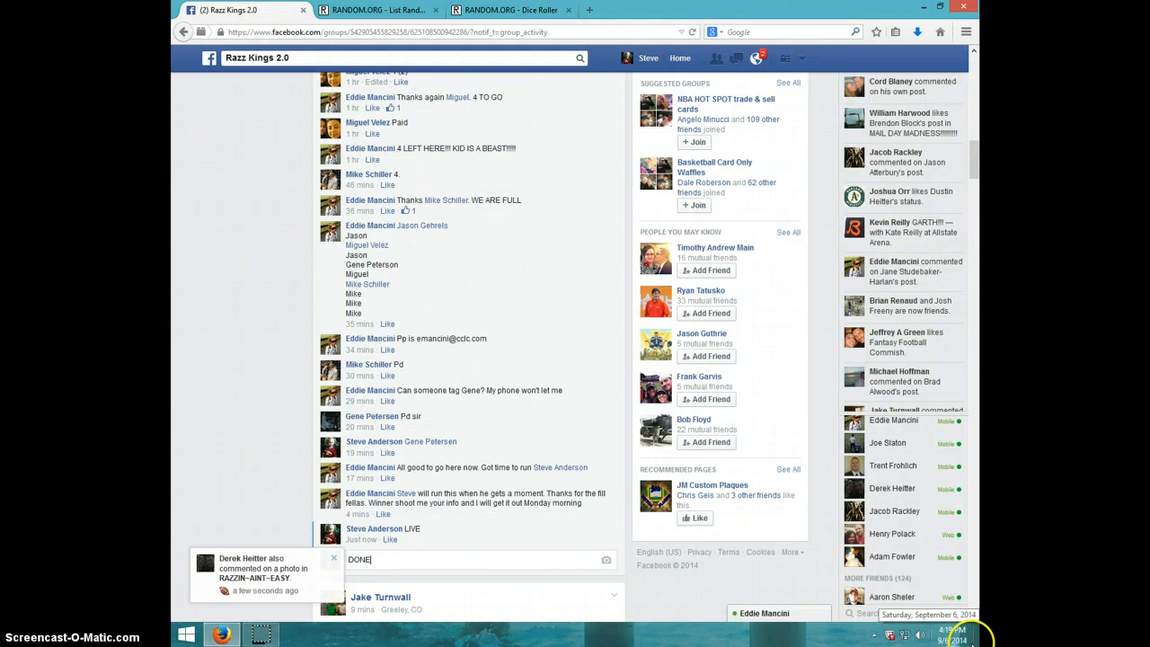